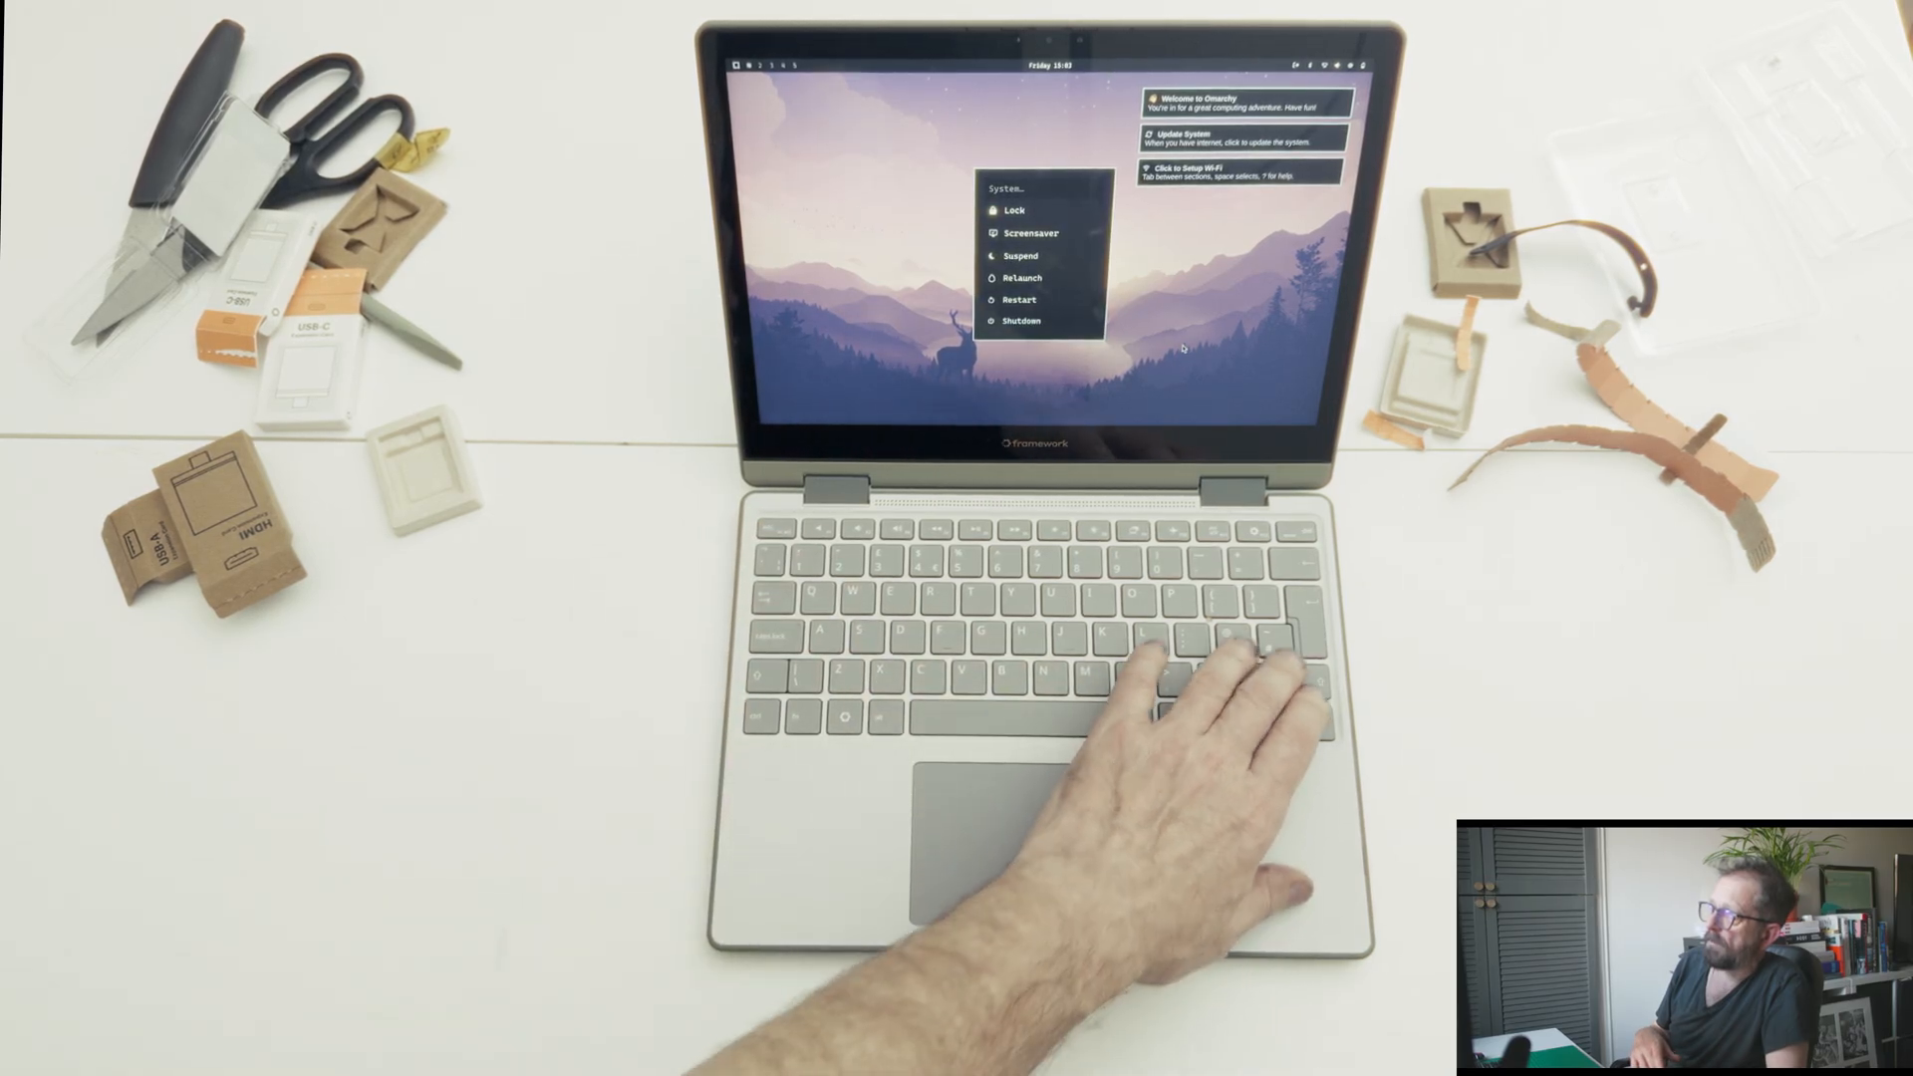
Step: Shut down the laptop from the Omarchy system menu, leaving the Omarchy splash screen showing
left_click(1022, 299)
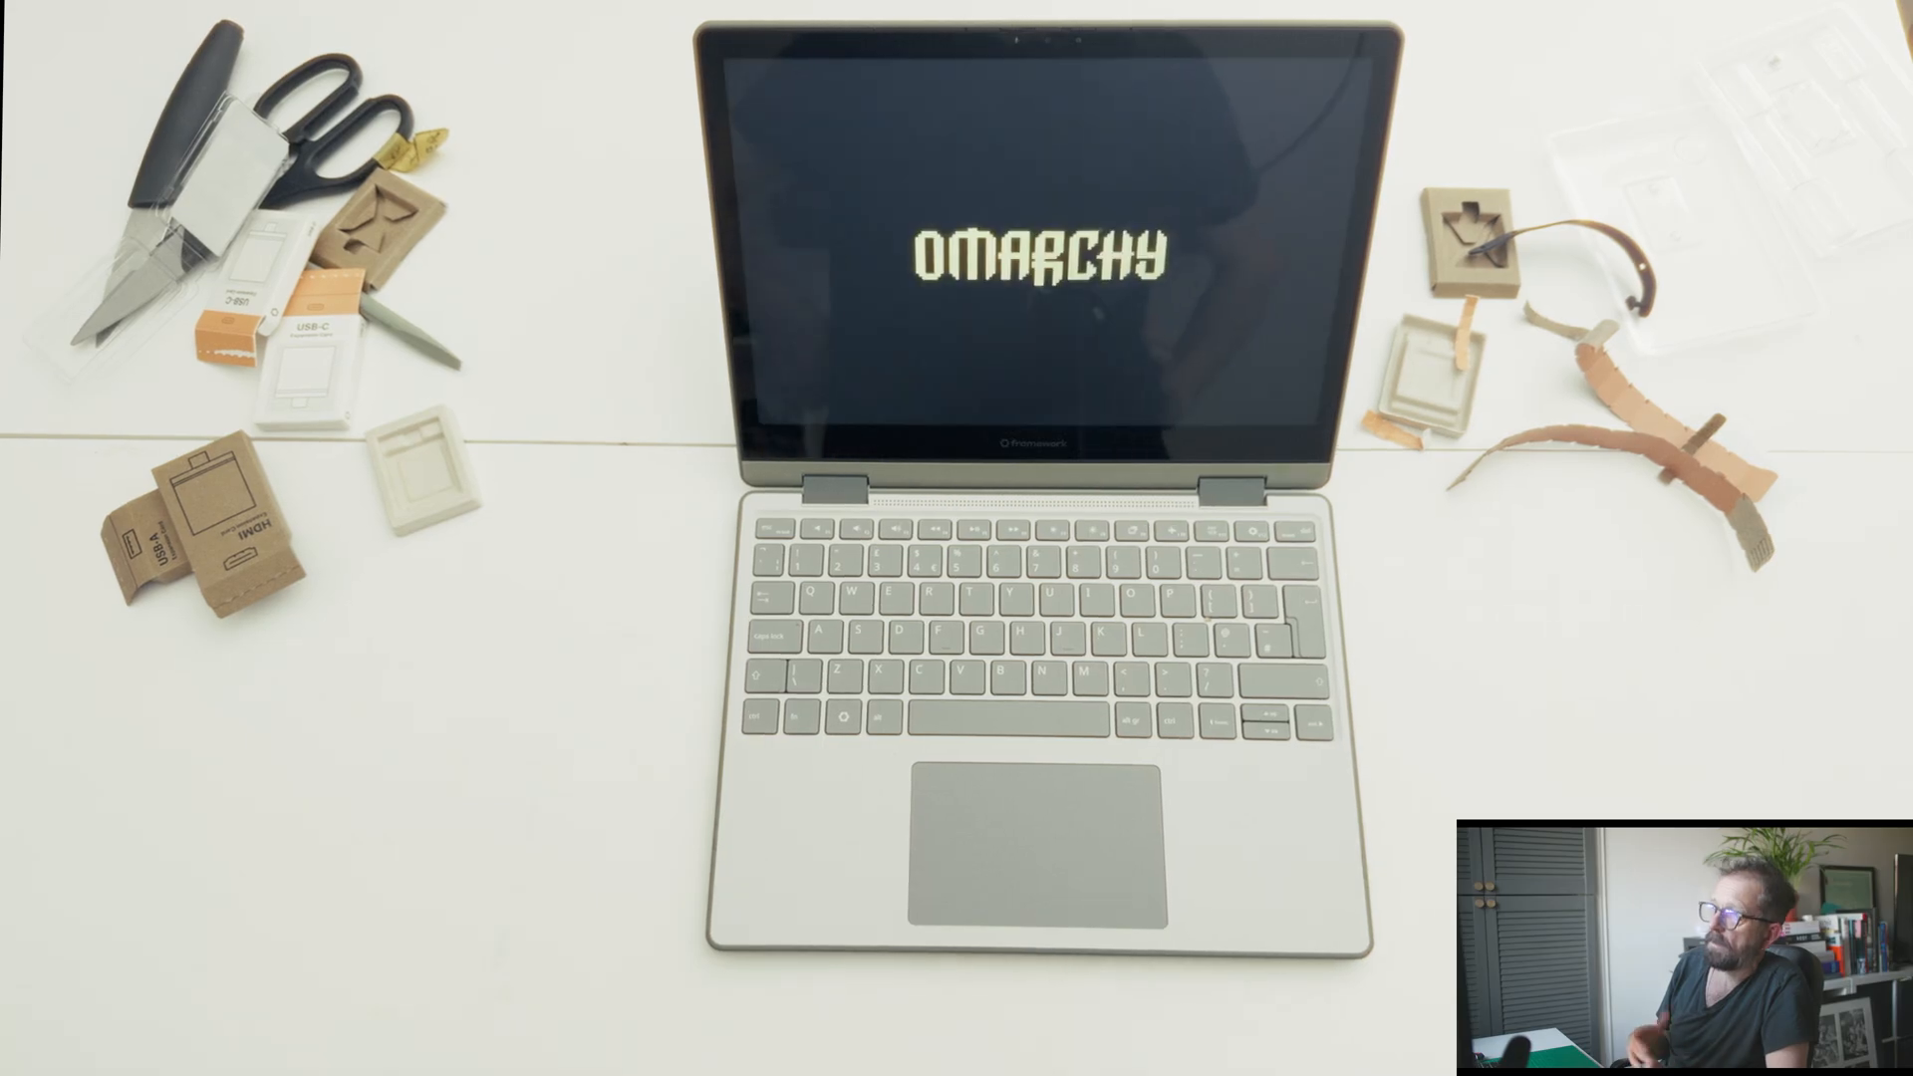